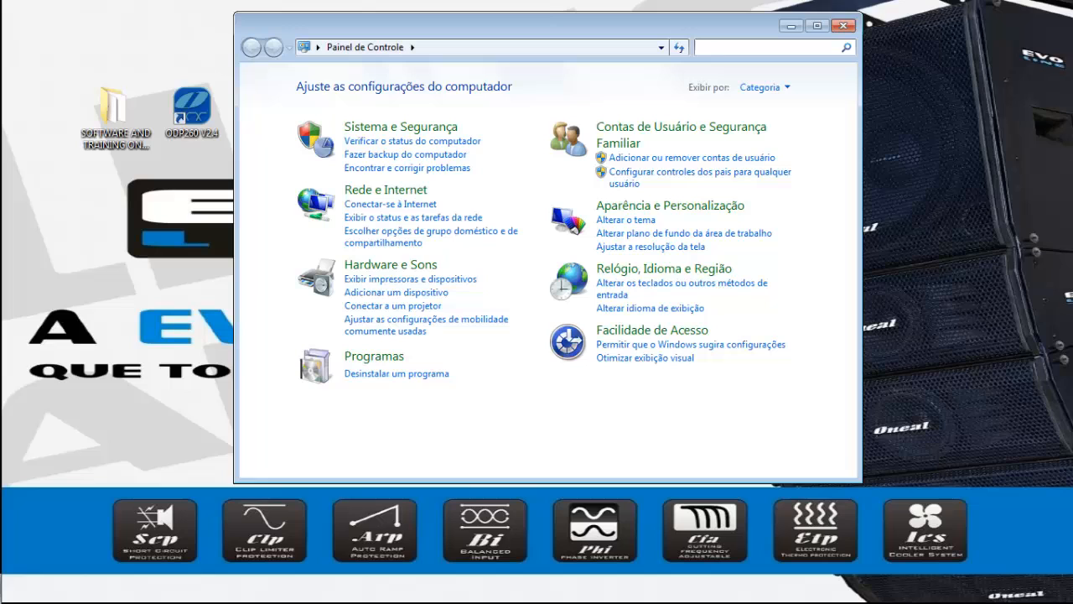
mouse_move(386, 127)
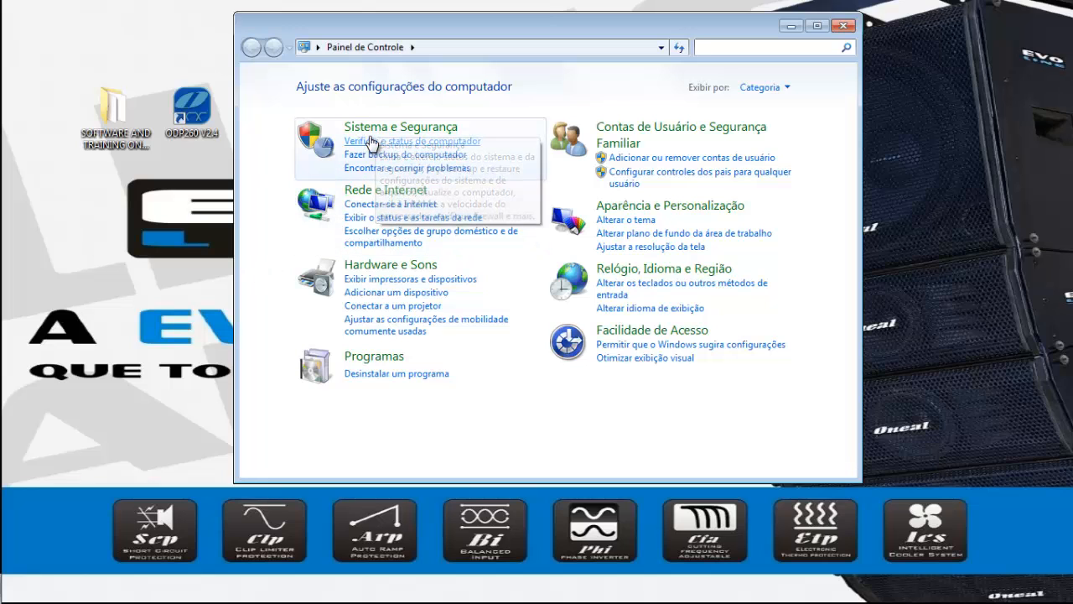
Step: Go to the System and Security category in Control Panel
click(405, 128)
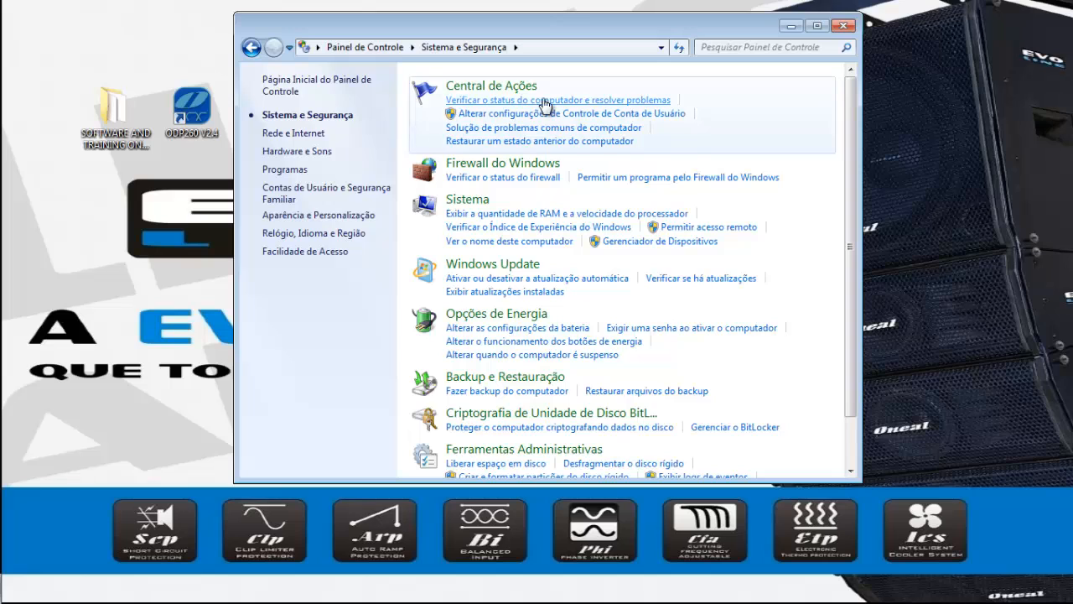
mouse_move(464, 205)
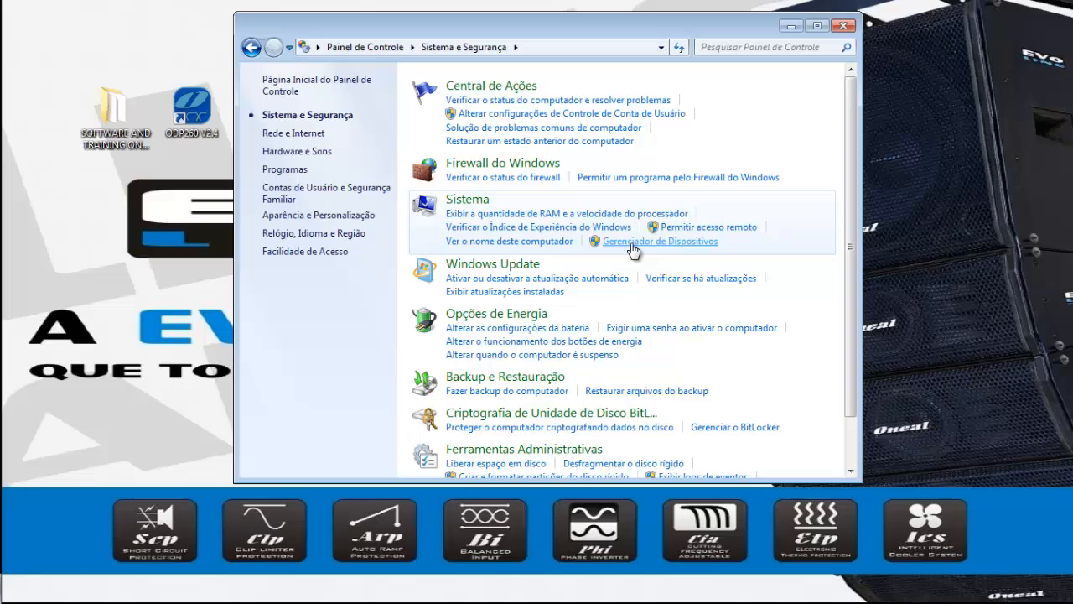
mouse_move(628, 252)
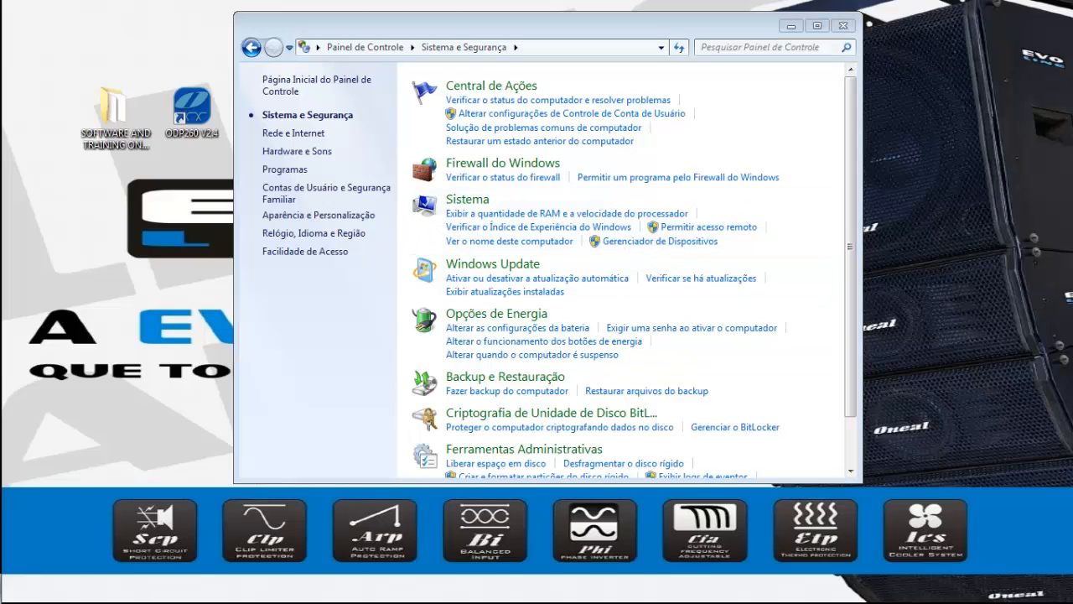
Step: Bring up Device Manager and expand Ports (COM & LPT) to reveal the USB Serial Port
click(657, 241)
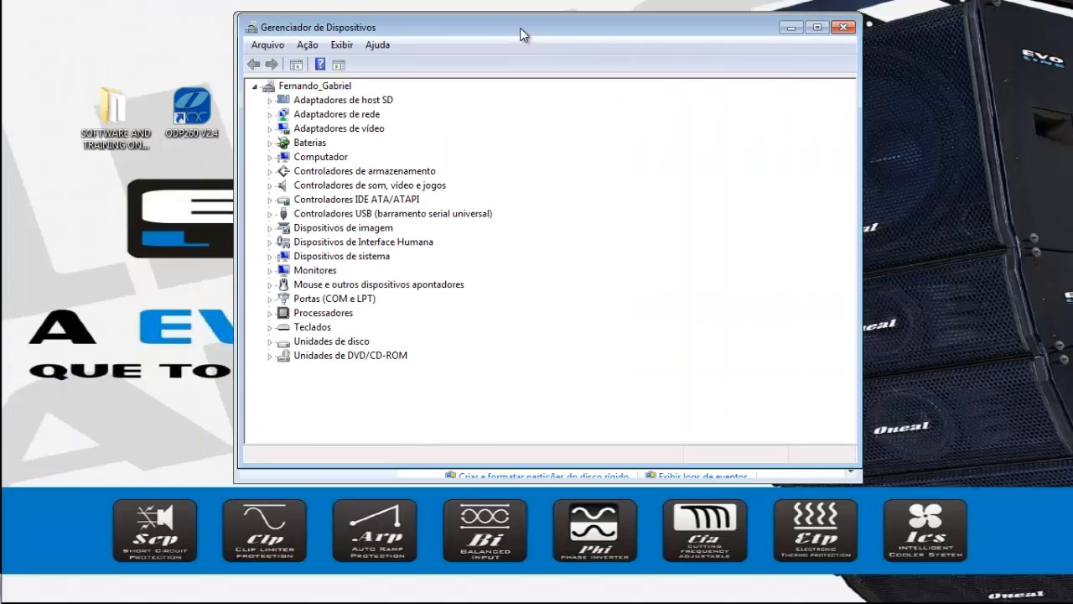
mouse_move(345, 114)
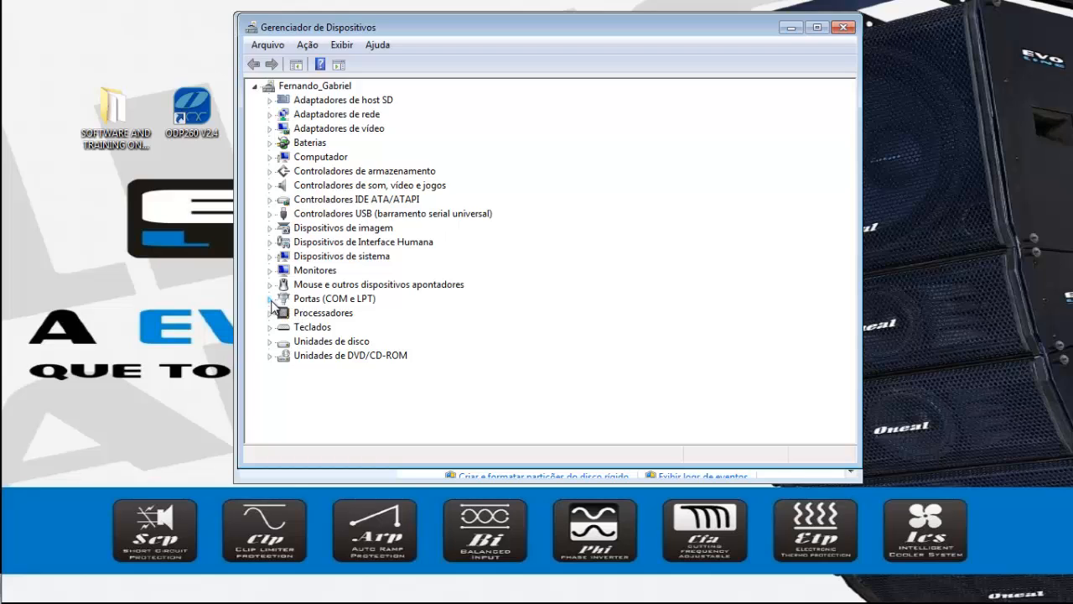
click(272, 298)
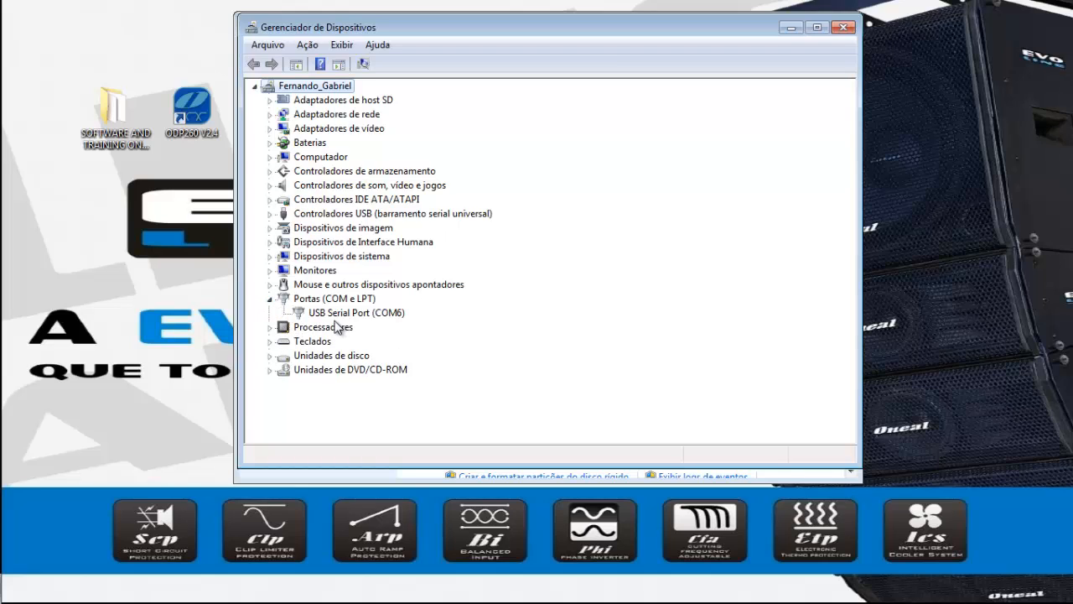
mouse_move(383, 329)
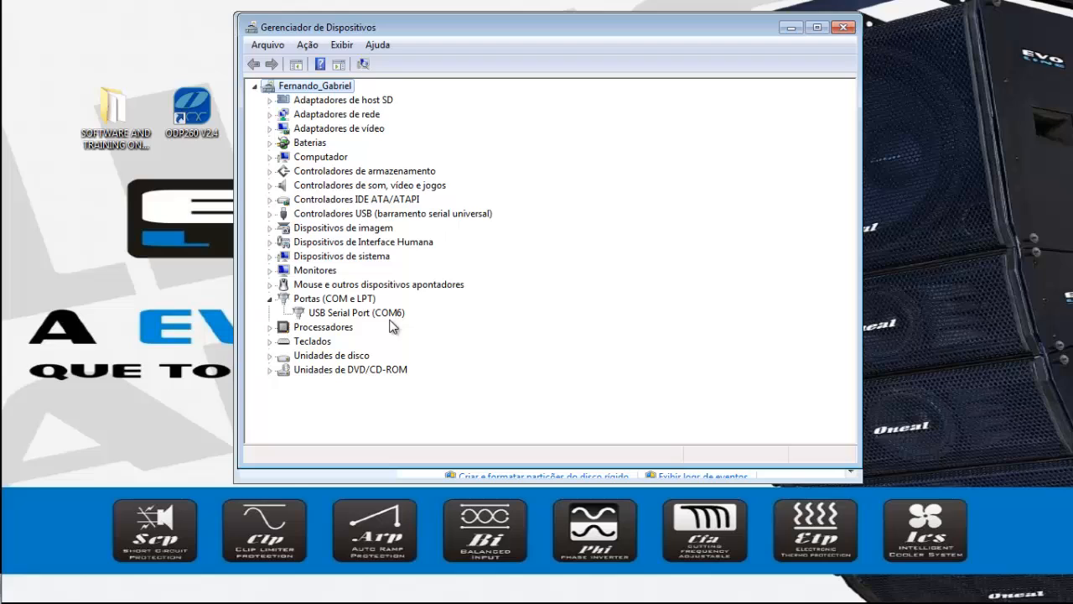
mouse_move(362, 318)
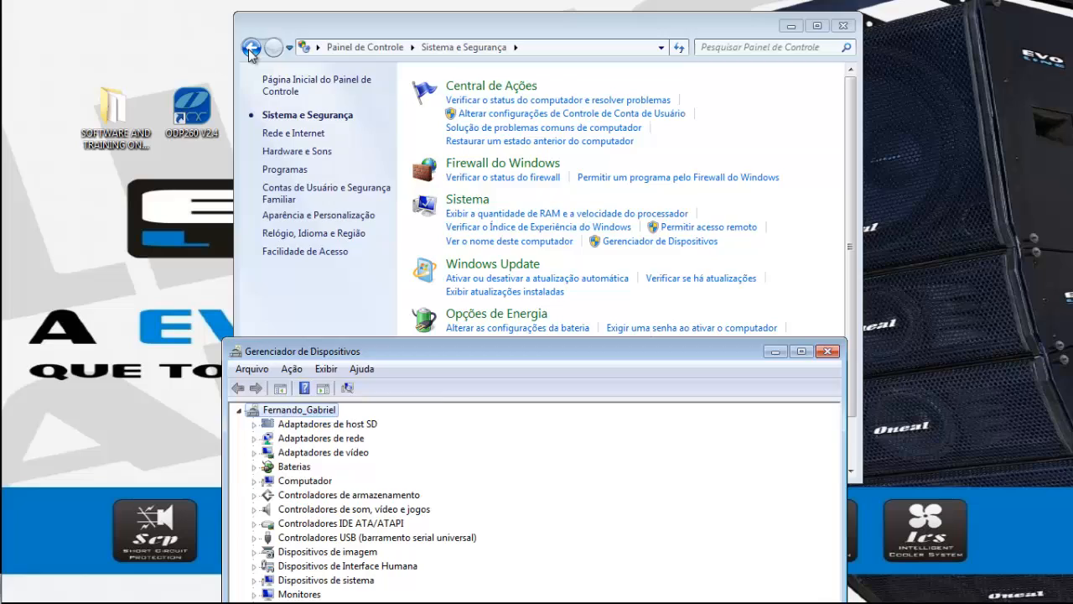
Step: Return to Control Panel home and go back into System and Security
click(254, 47)
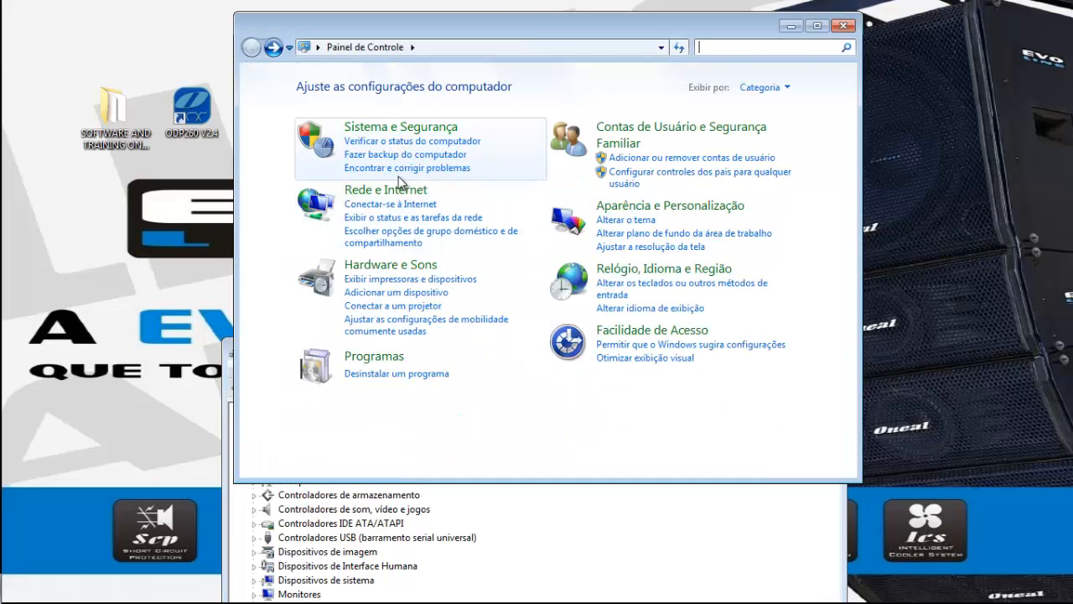
mouse_move(380, 149)
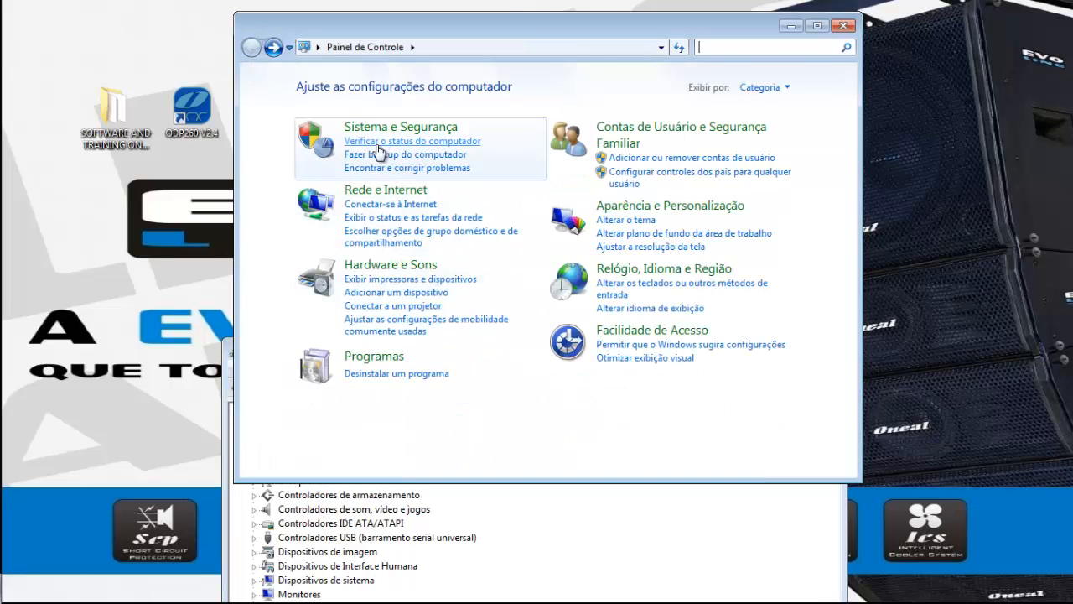
click(412, 127)
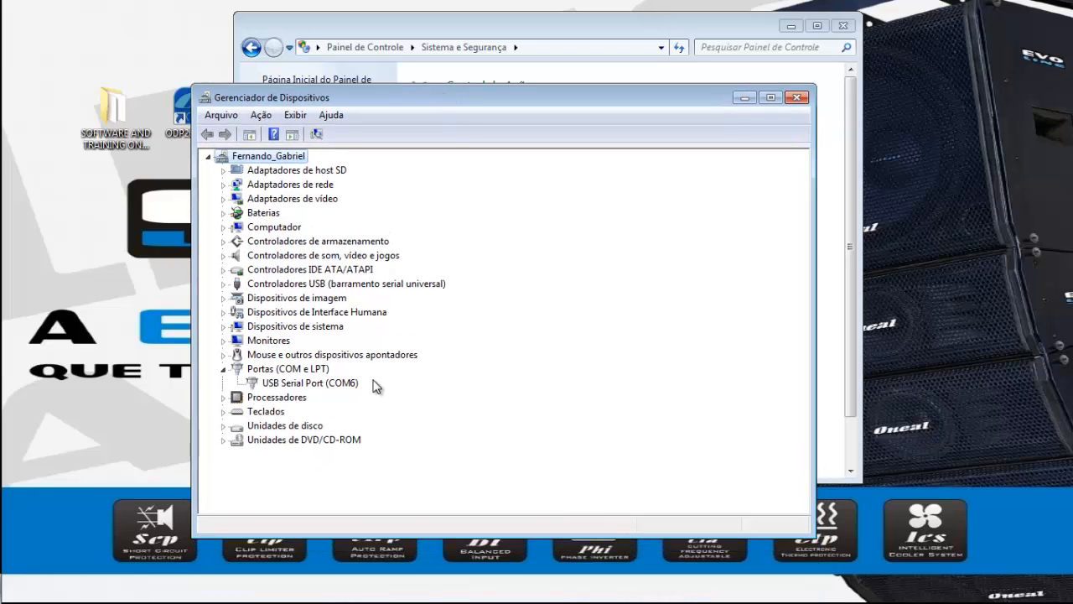
mouse_move(279, 384)
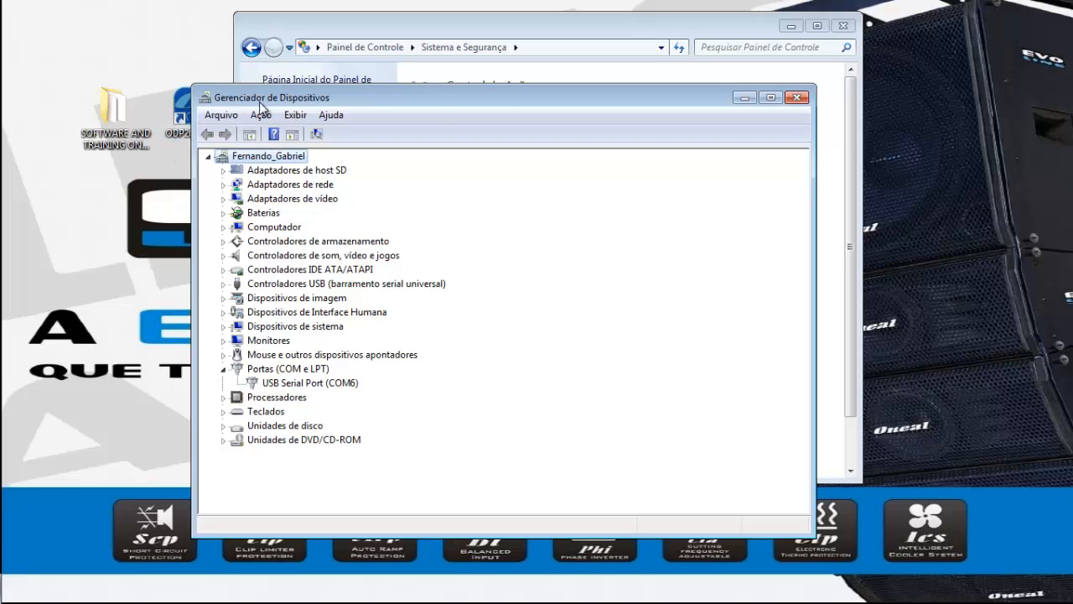
Step: Launch ODP480 and connect to the processor over USB on COM 6
click(798, 97)
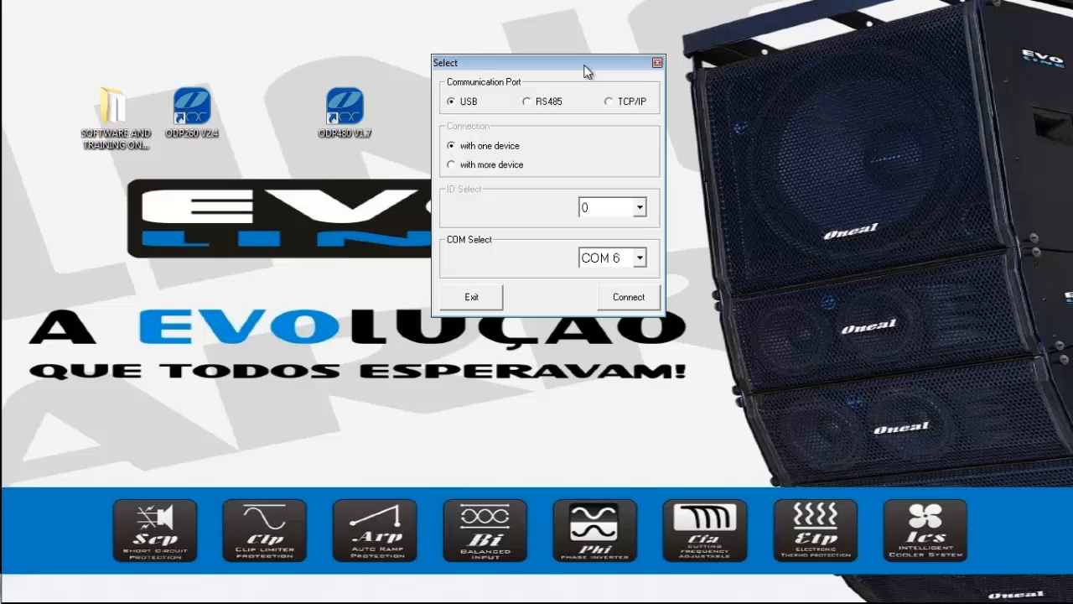
mouse_move(463, 258)
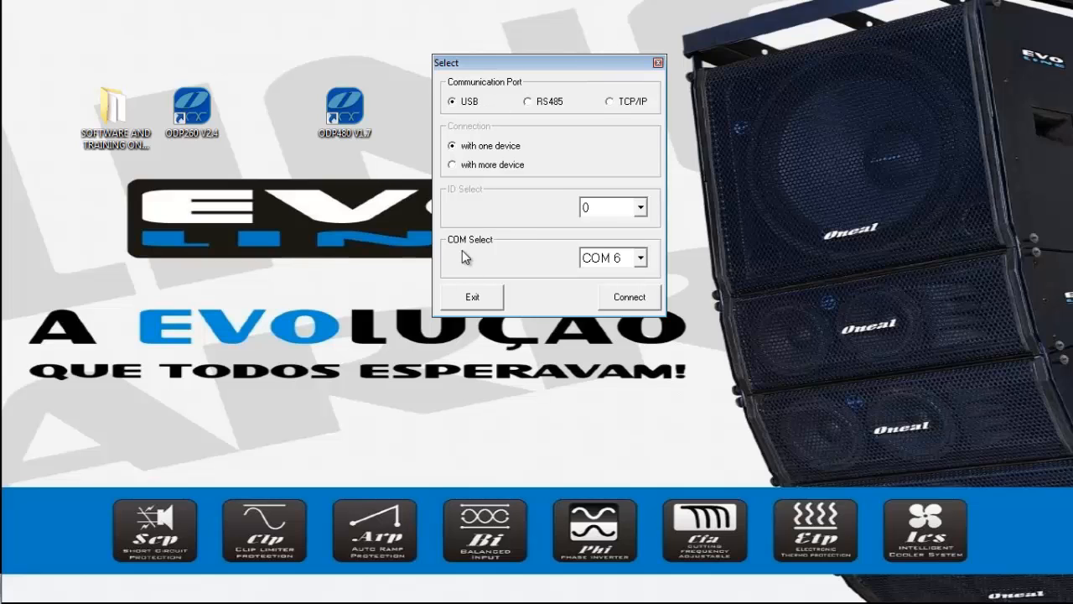
click(639, 258)
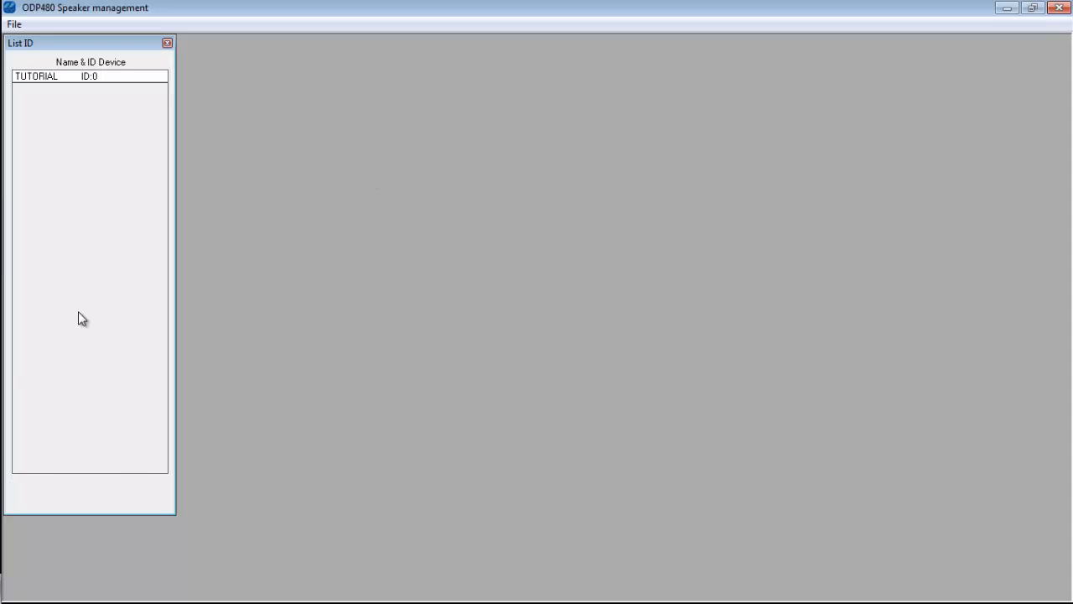
mouse_move(52, 84)
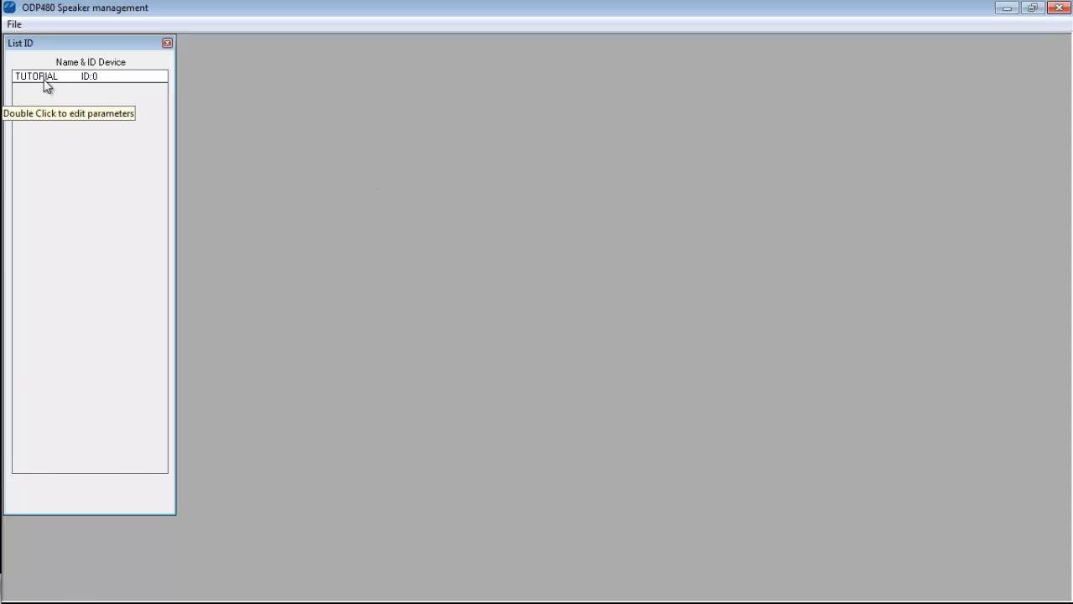
Step: Load the TUTORIAL ID:0 device for editing, then switch back to Device Manager
double_click(59, 79)
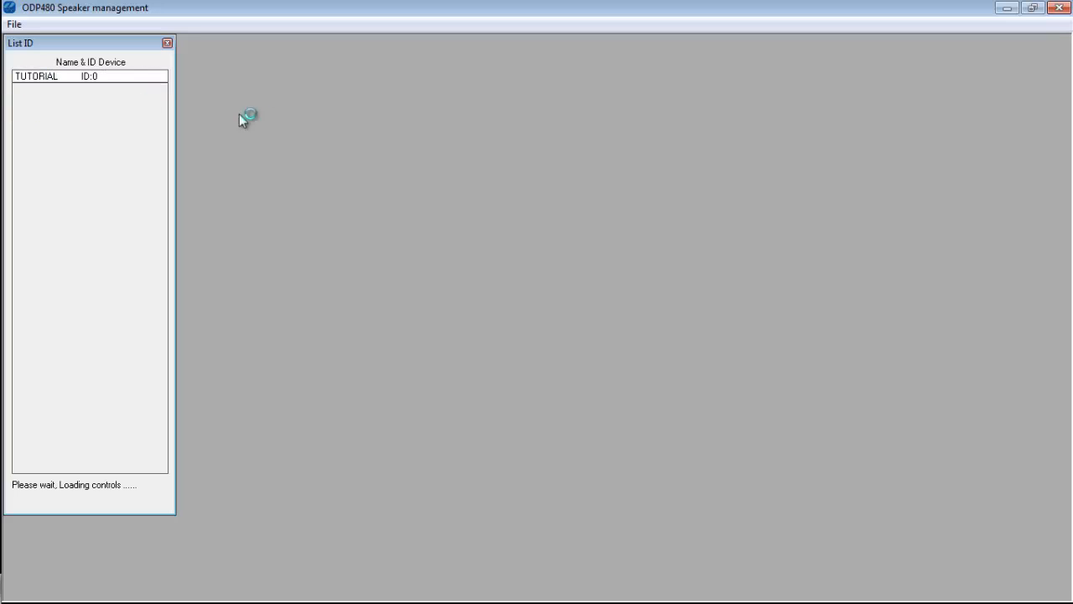
mouse_move(407, 164)
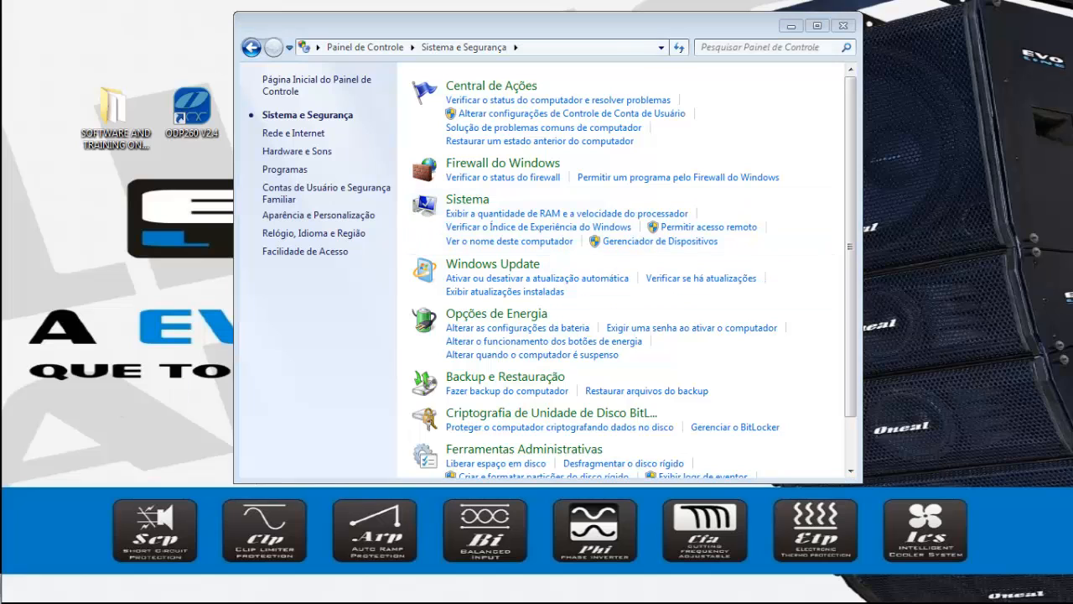
click(660, 242)
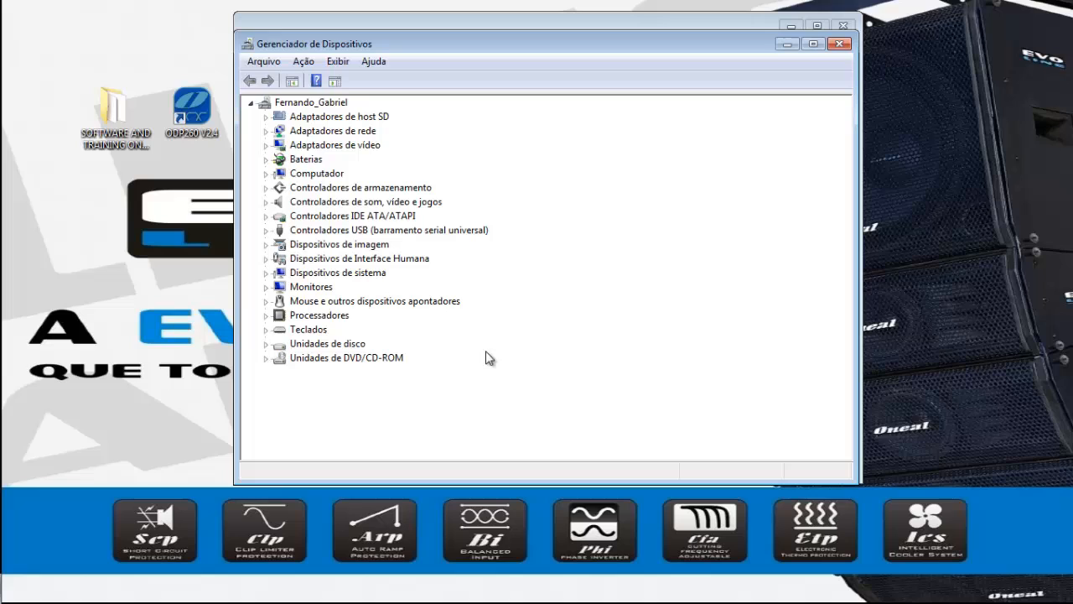
mouse_move(389, 365)
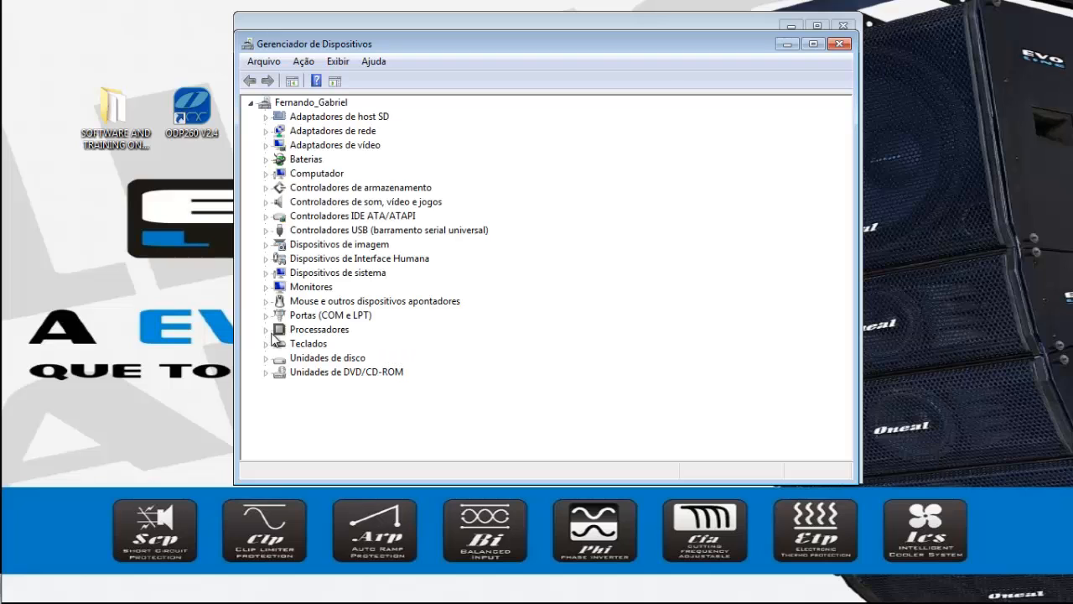
Step: Expand Ports (COM & LPT) to show the USB Serial Port
click(267, 315)
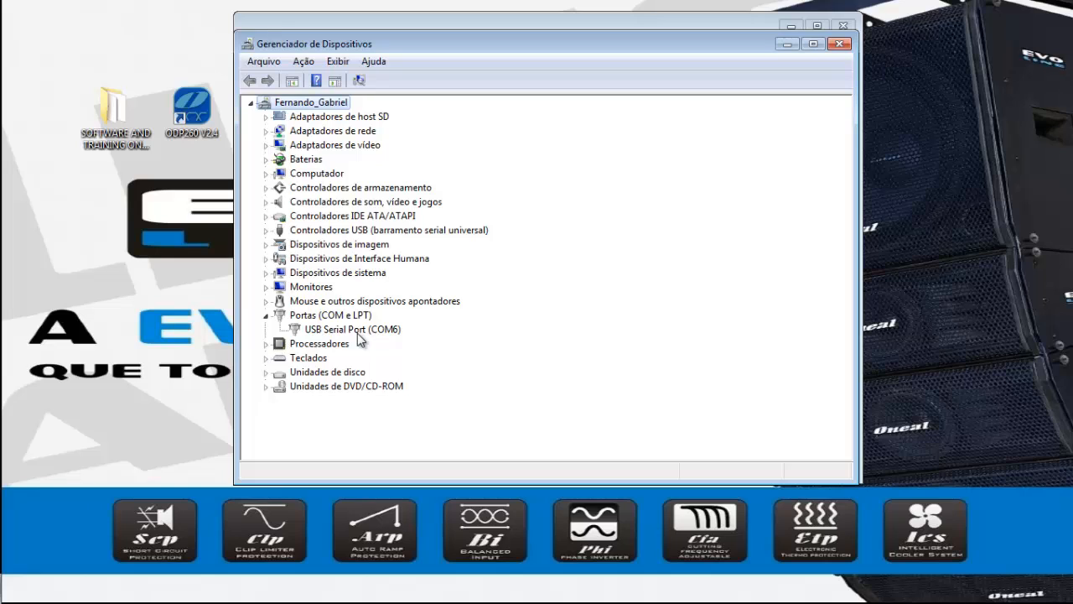
double_click(345, 329)
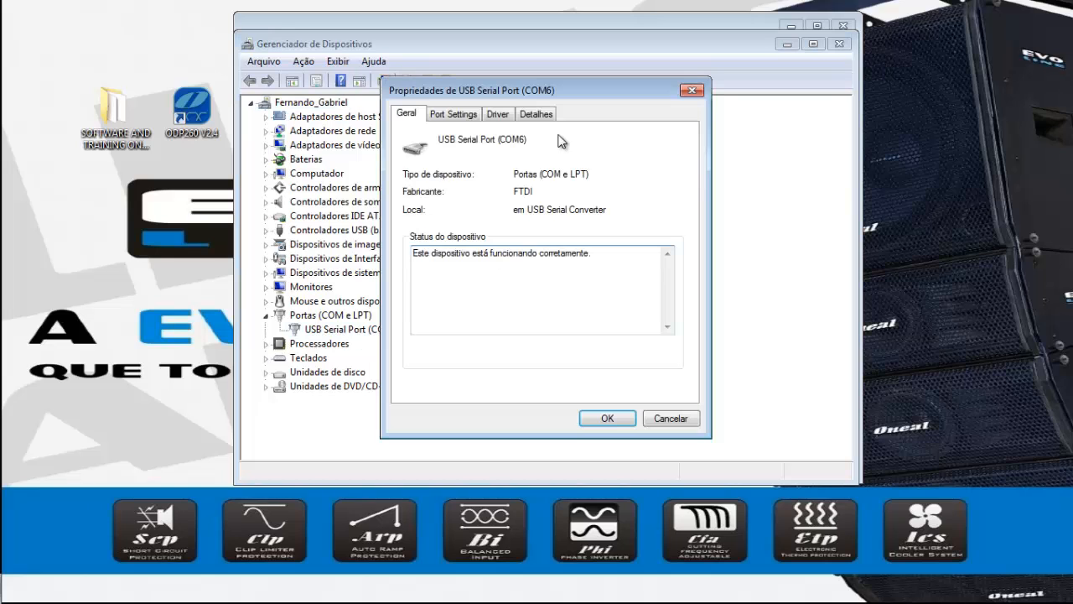
click(453, 114)
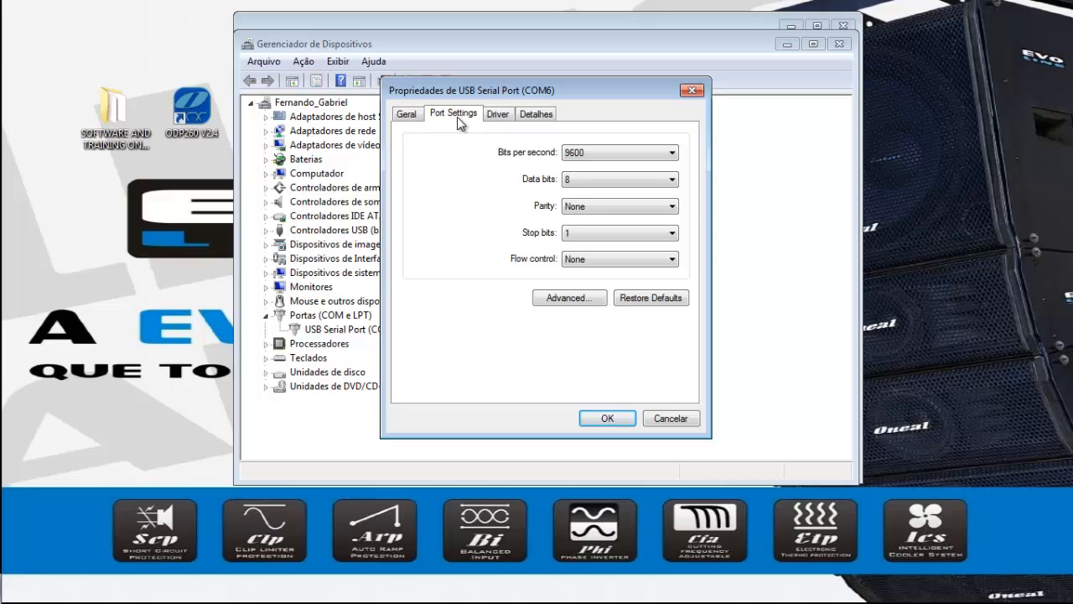
click(570, 298)
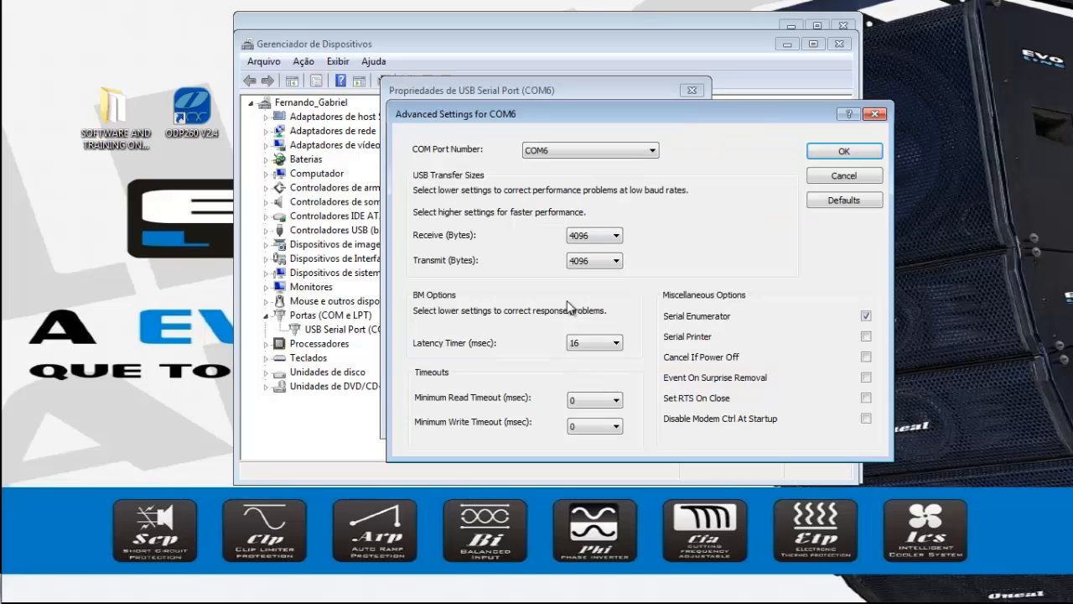
click(650, 149)
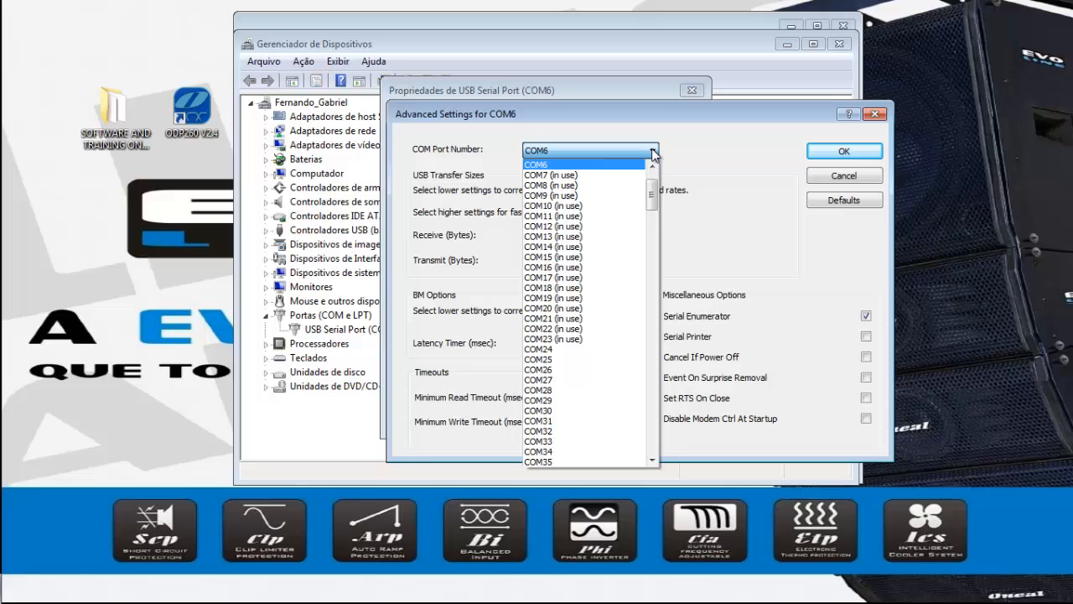
scroll(down, 3)
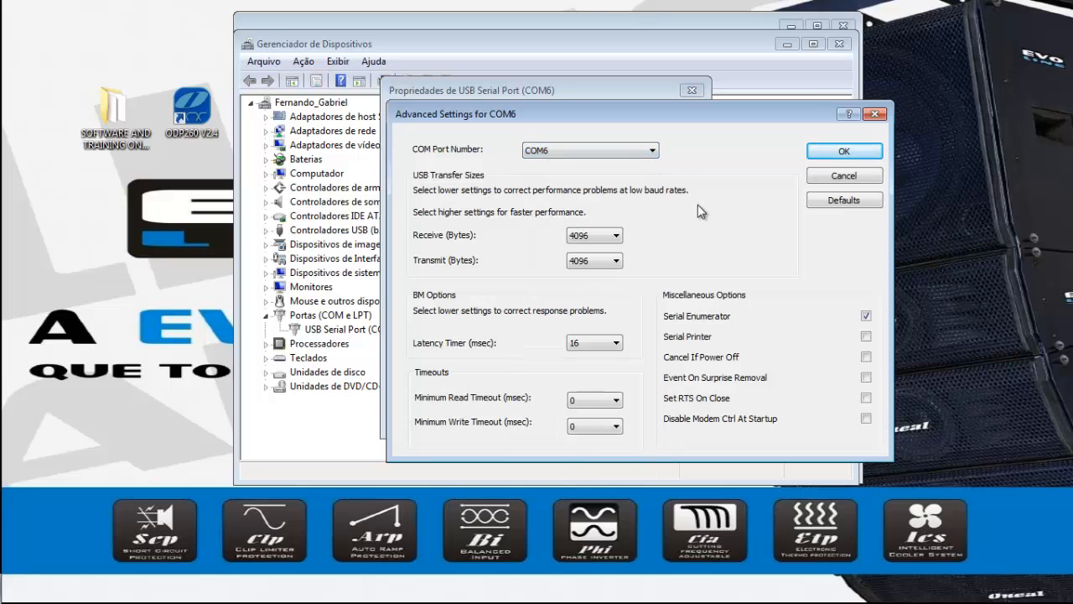
click(845, 151)
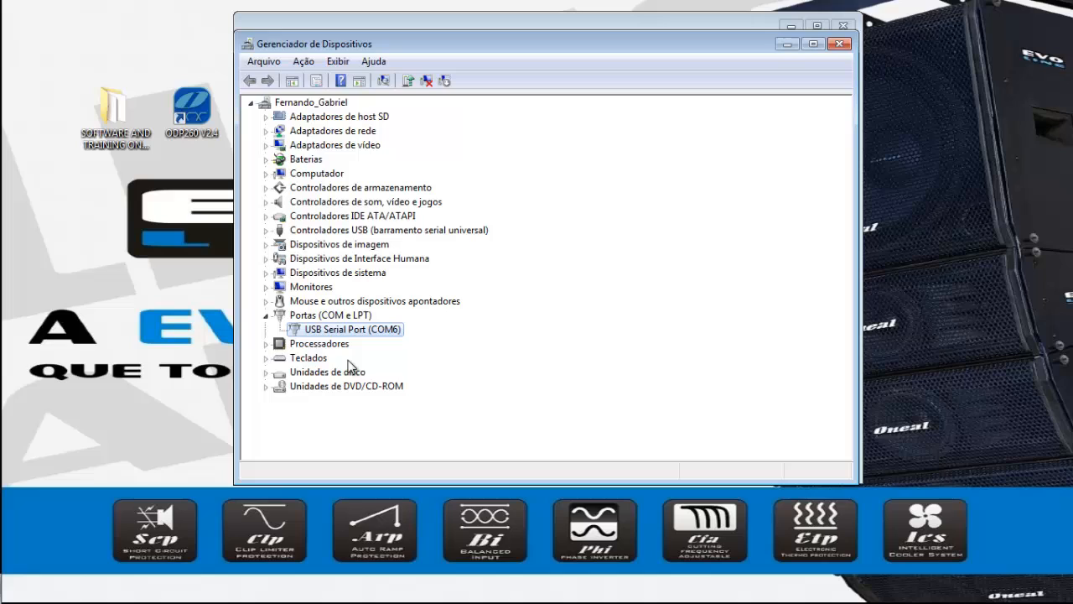
mouse_move(368, 358)
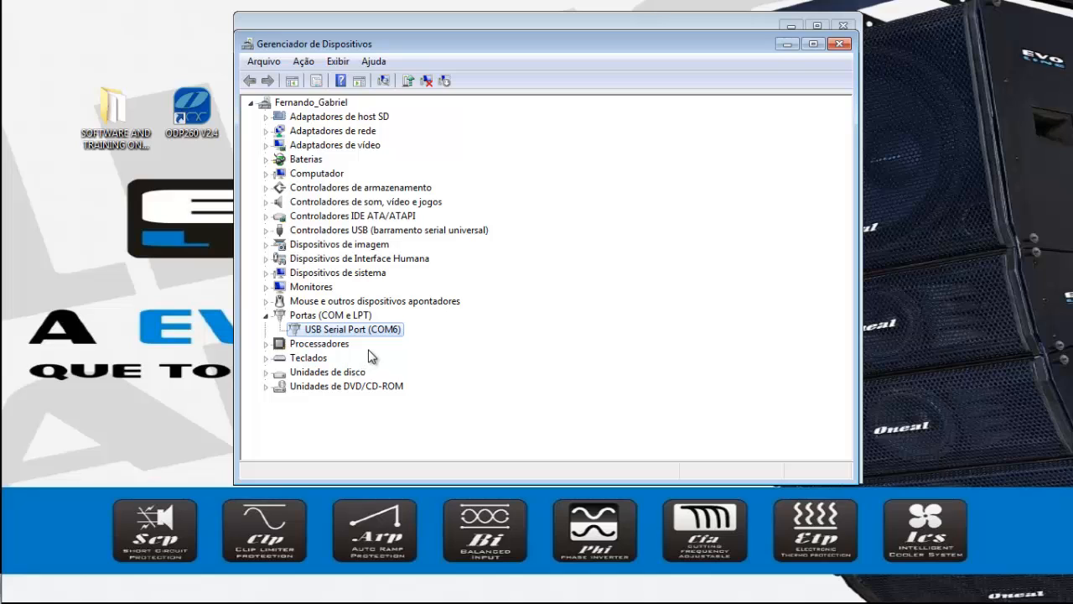
mouse_move(369, 336)
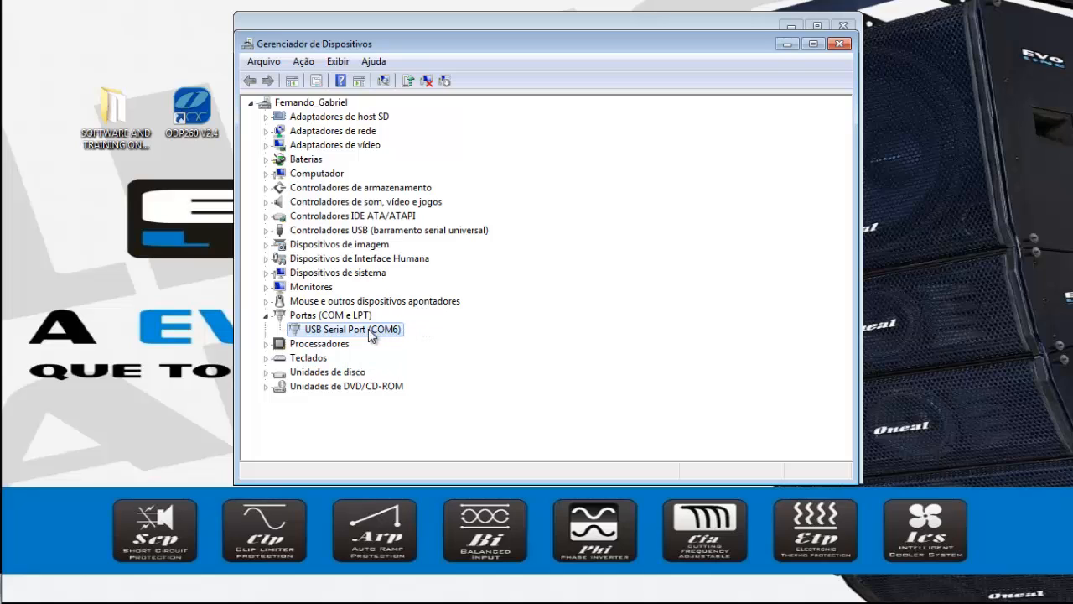